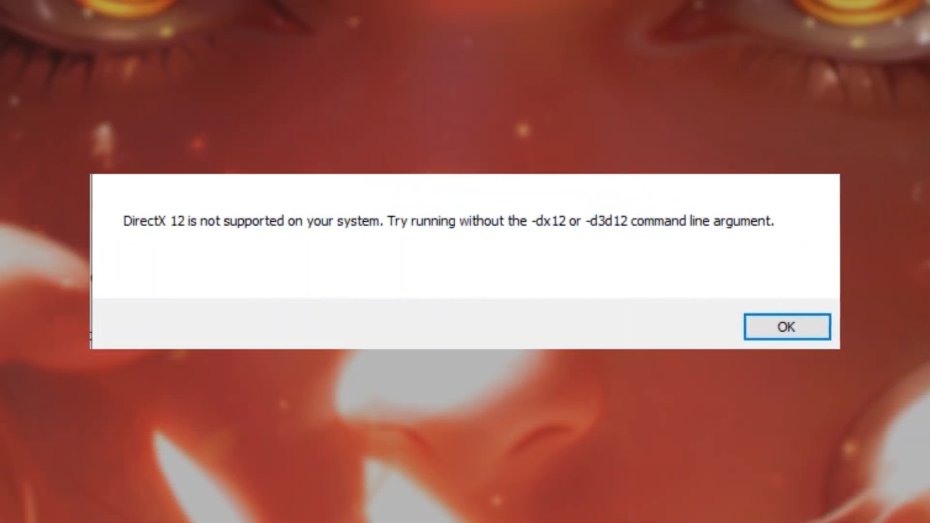
Dismiss the DirectX 12 not-supported error message.
left_click(785, 326)
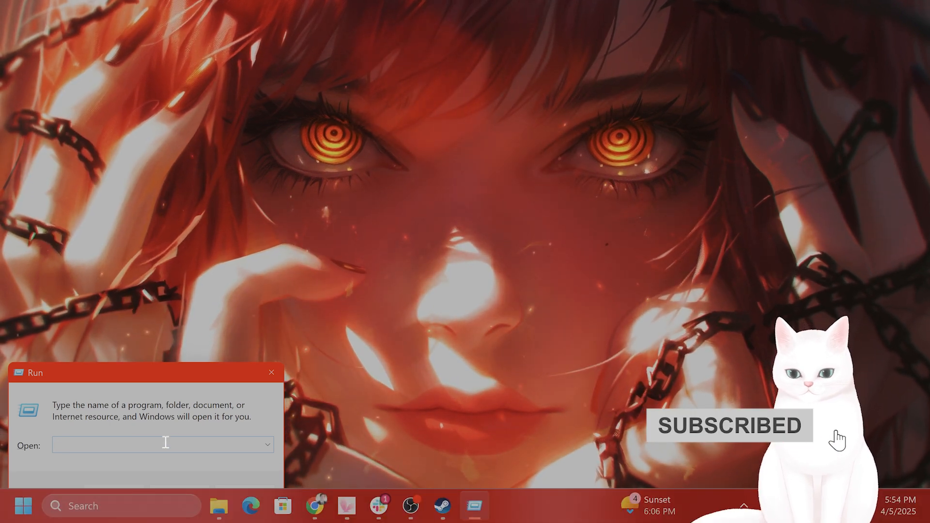
Launch dxdiag from Run and position the DirectX Diagnostic Tool window.
type("dxdiag")
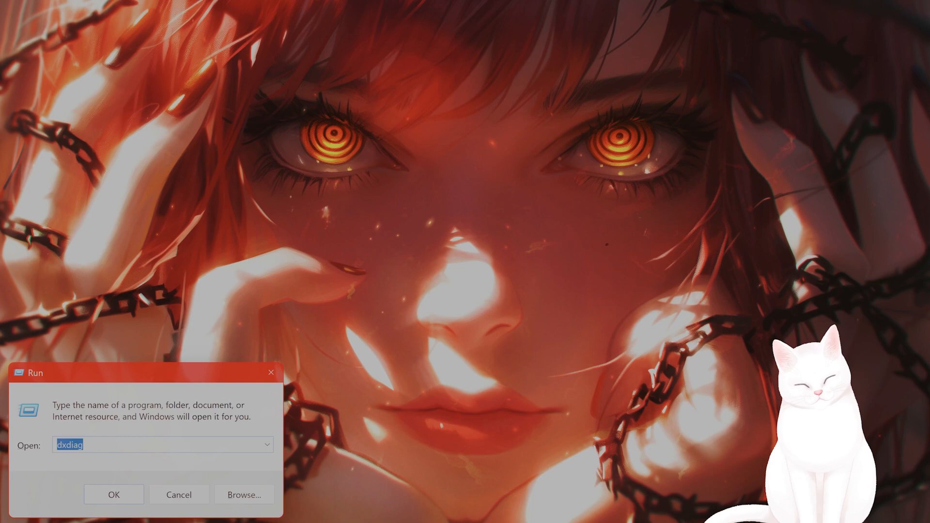
left_click(114, 494)
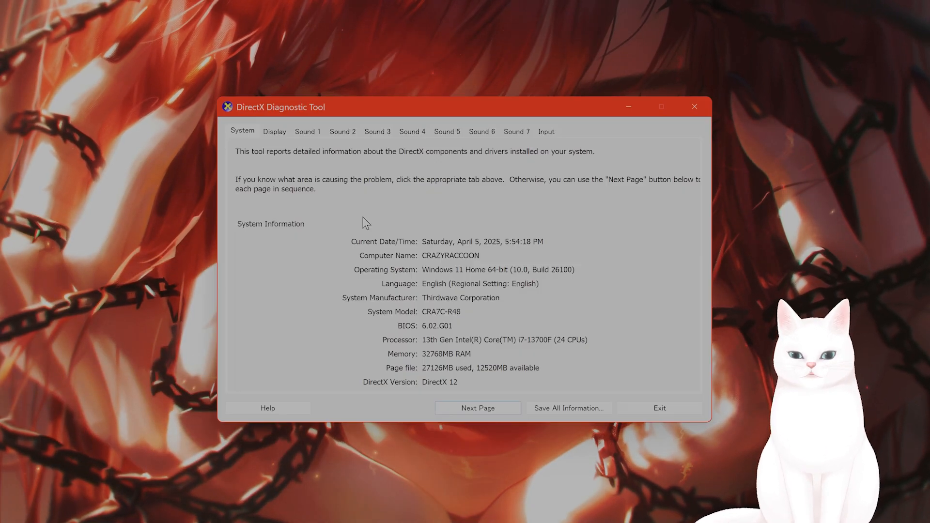
left_click_drag(362, 107, 430, 103)
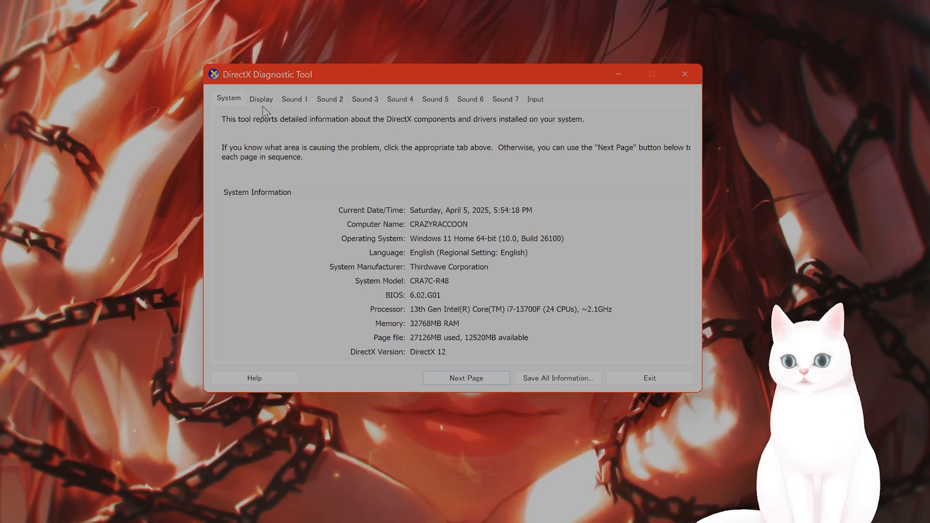
Review the Display details: NVIDIA GeForce RTX 4080, driver and DirectX 12 Ultimate enabled.
left_click(261, 98)
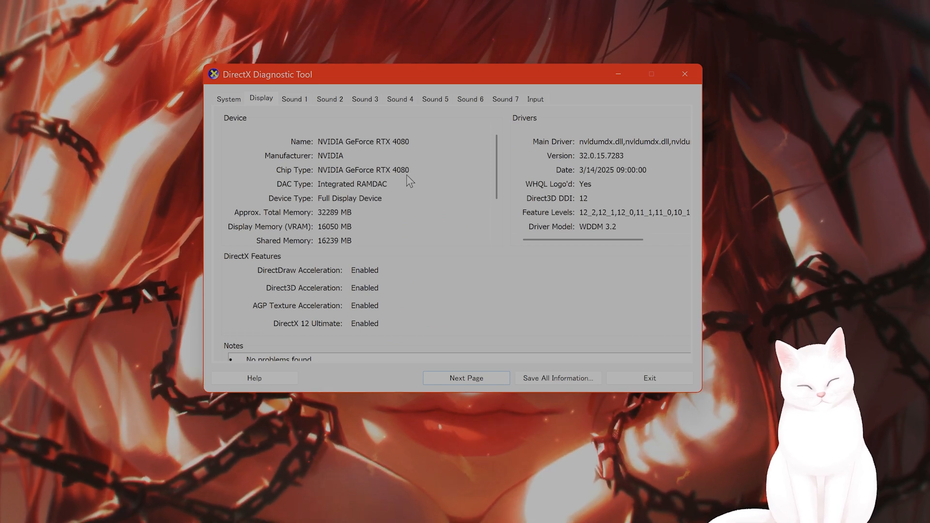
mouse_move(396, 203)
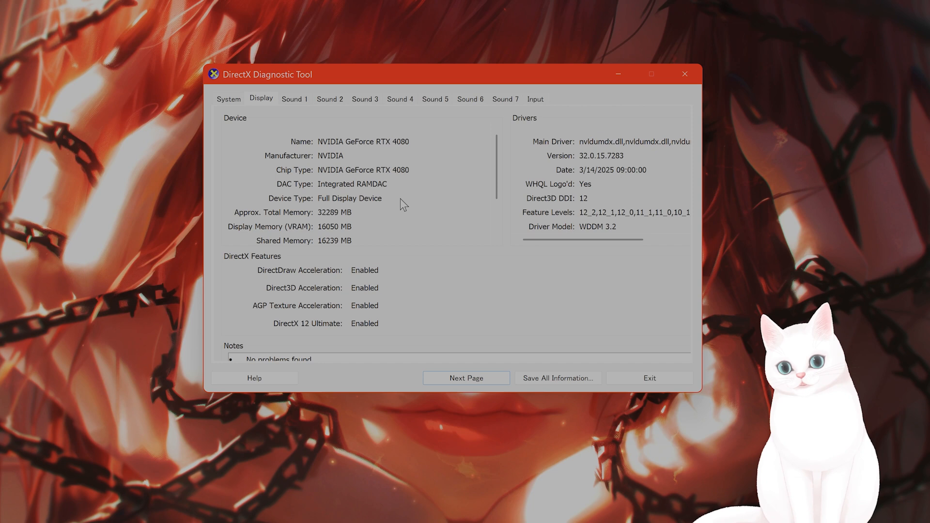
mouse_move(406, 216)
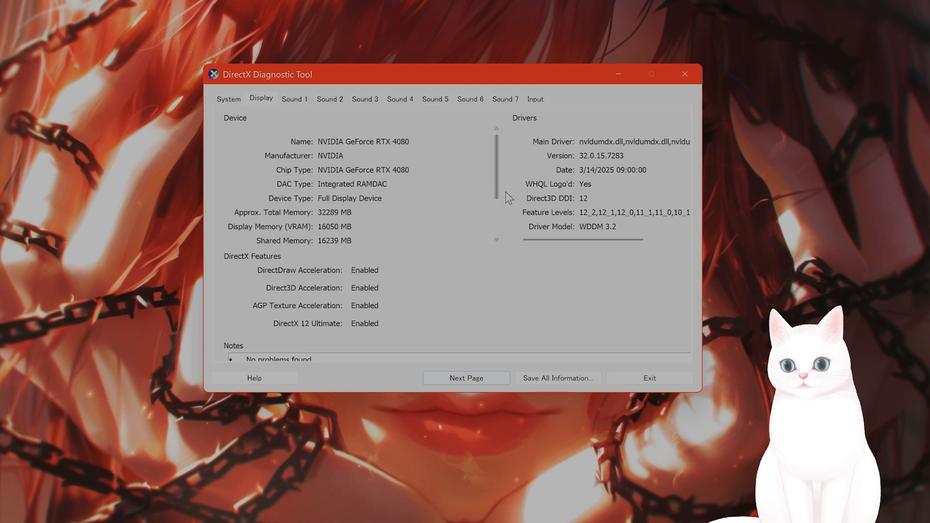
scroll("down", 3)
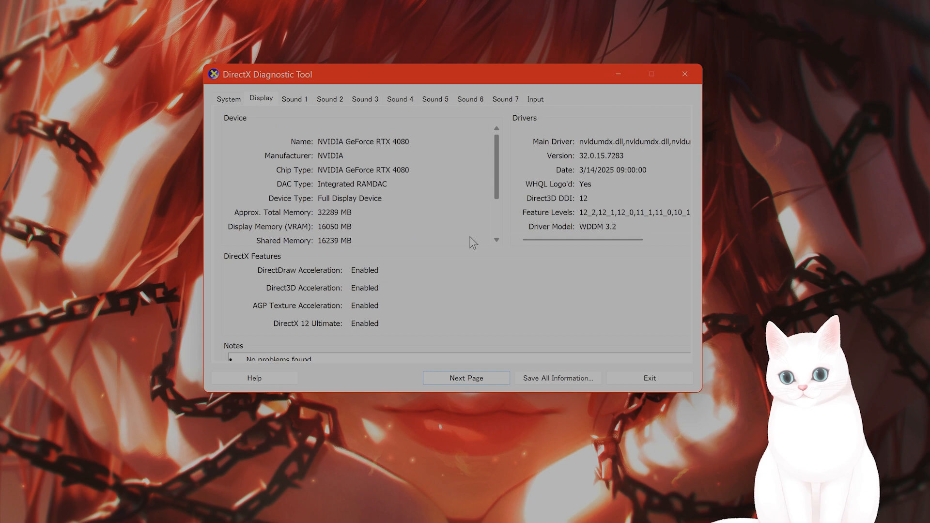
mouse_move(482, 249)
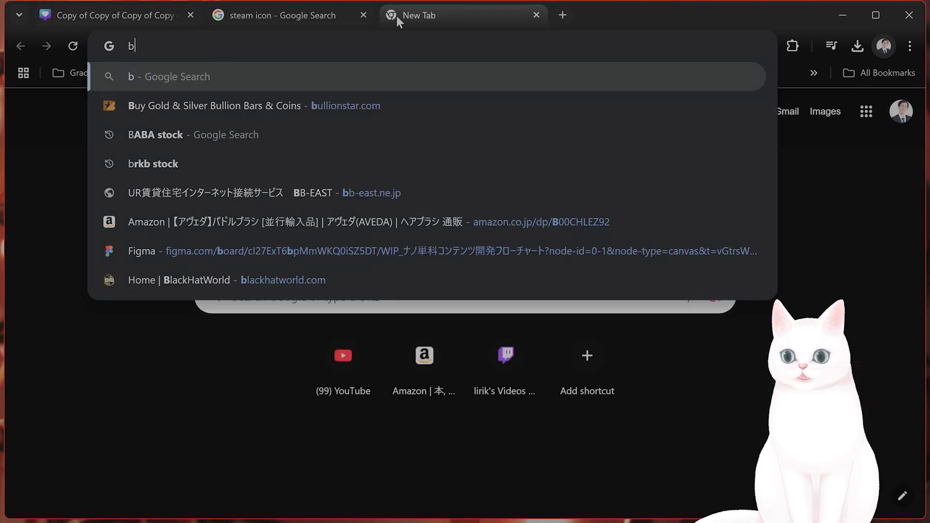
Search Google for nexus mods, then find God of War Ragnarok on the site.
type("nexus mods")
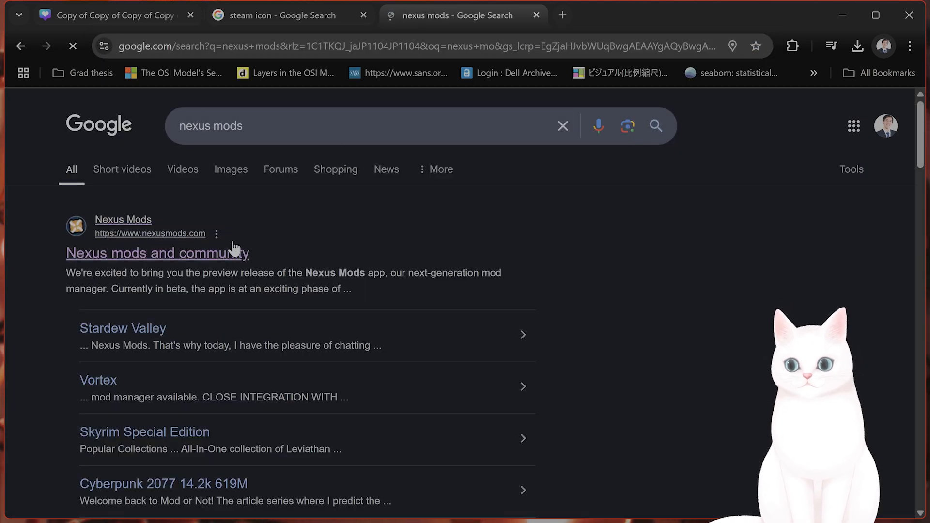
left_click(157, 253)
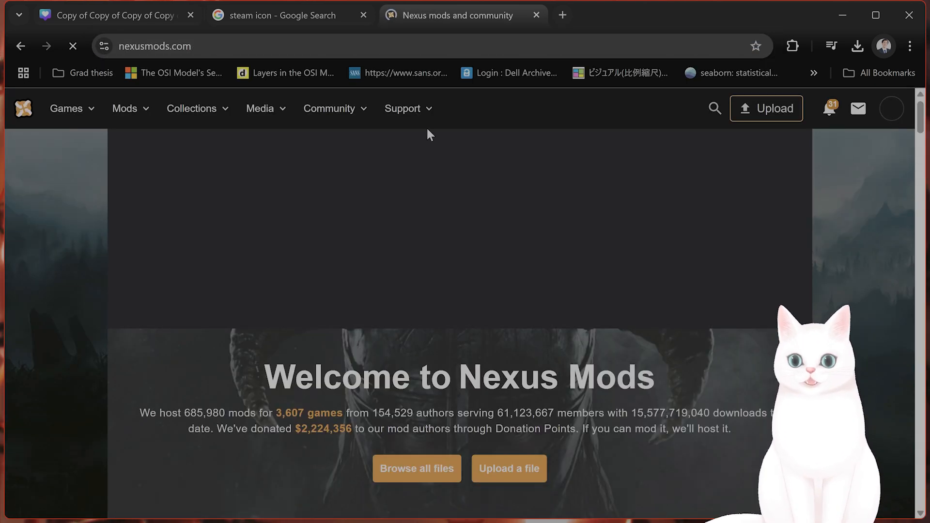
type("ragnaro")
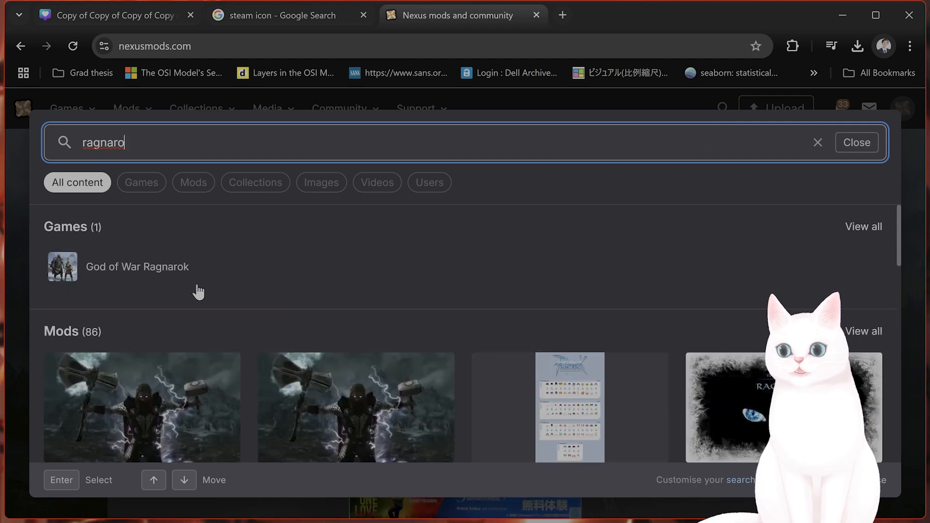
left_click(136, 266)
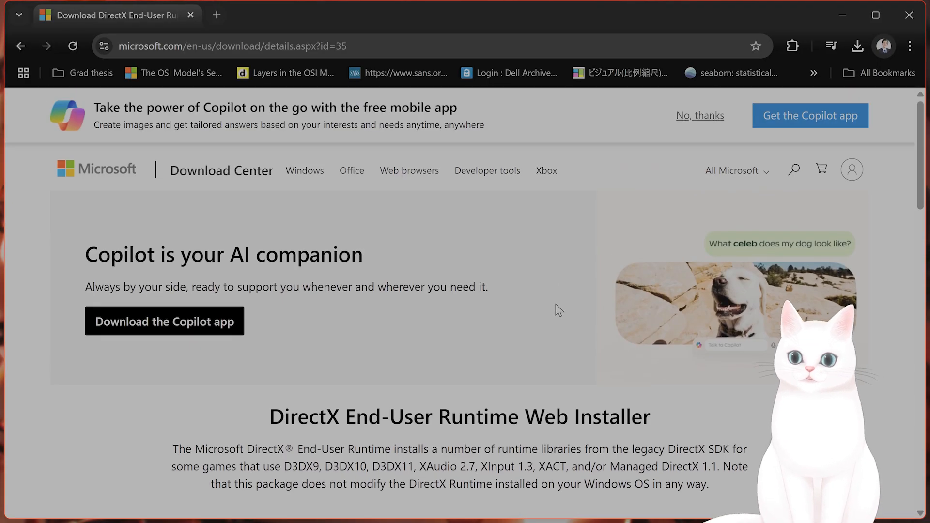
mouse_move(397, 250)
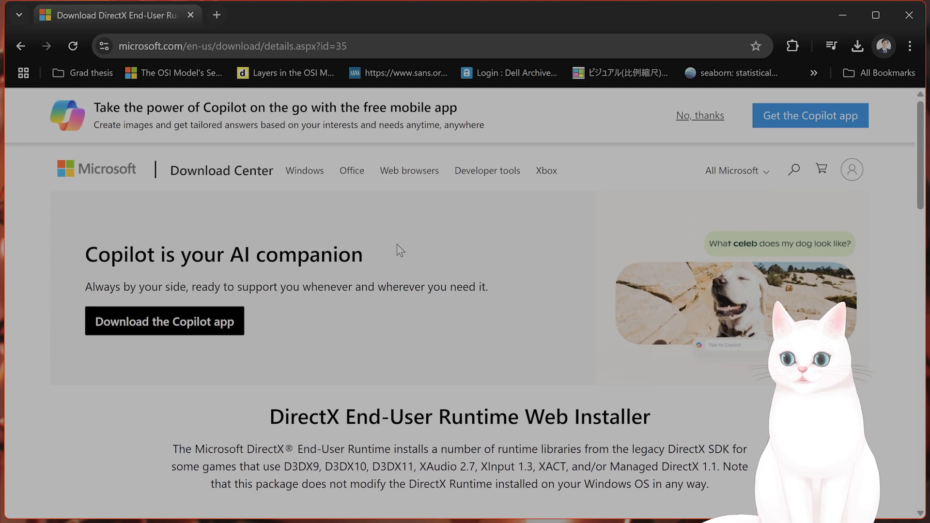
Scroll the DirectX End-User Runtime Web Installer page to its download section.
scroll("down", 3)
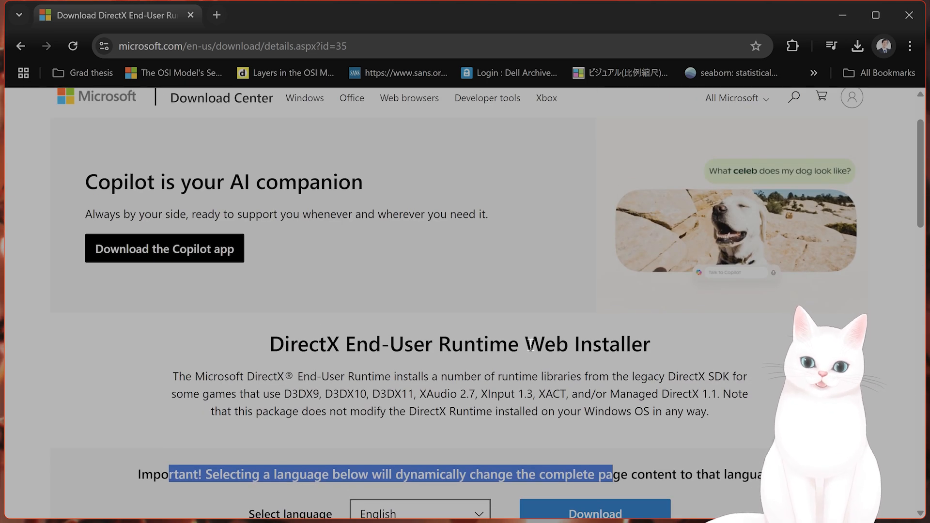
scroll("down", 3)
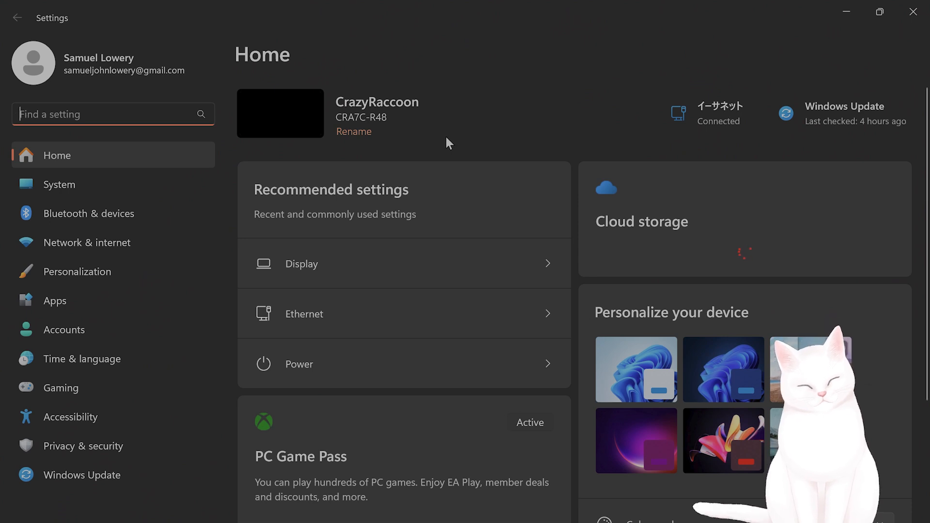
Navigate System > Display and reach the Graphics page under Related settings.
left_click(58, 184)
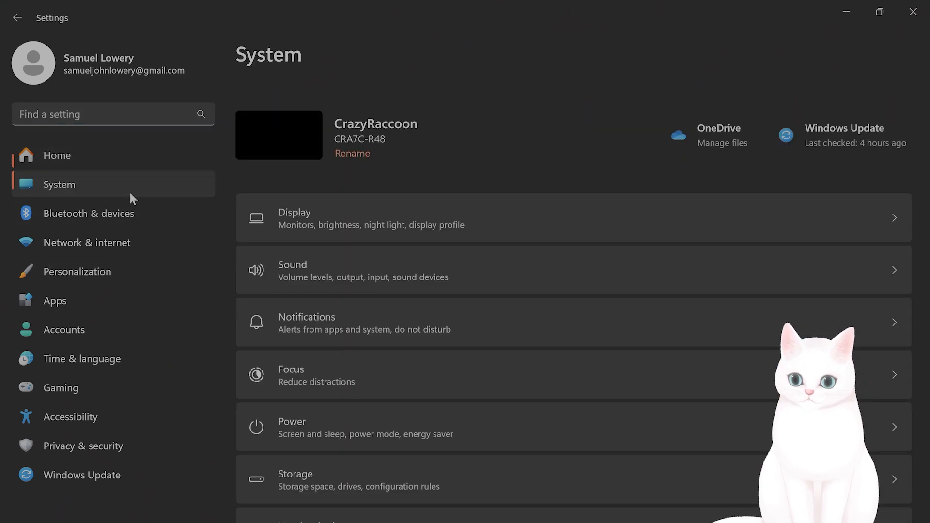
scroll("down", 3)
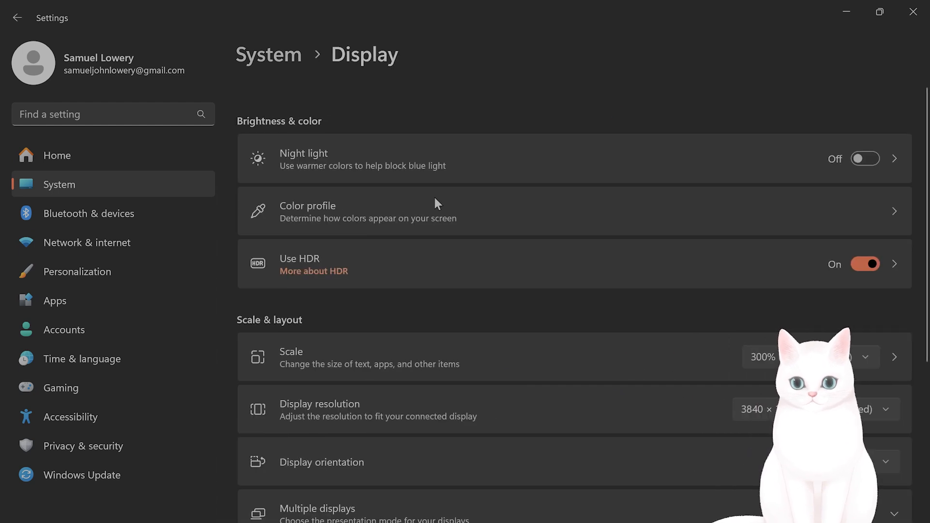
scroll("down", 3)
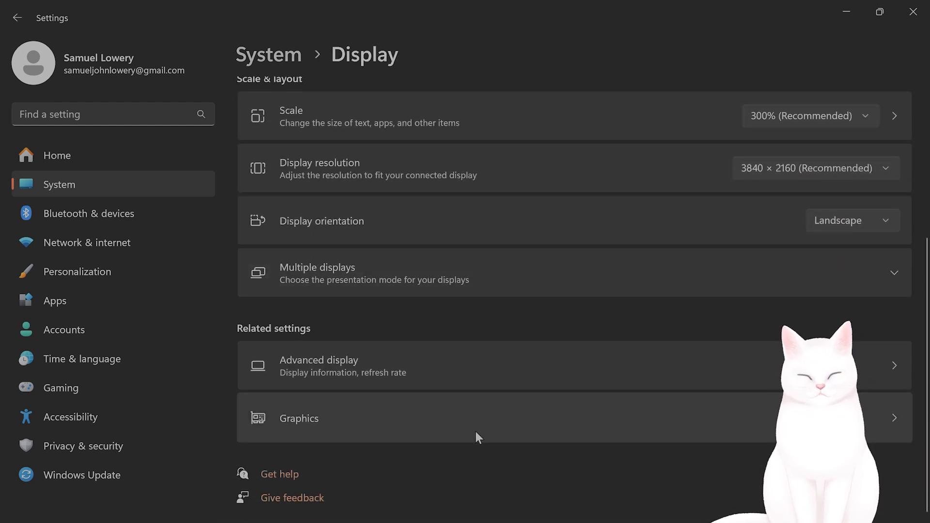
left_click(299, 419)
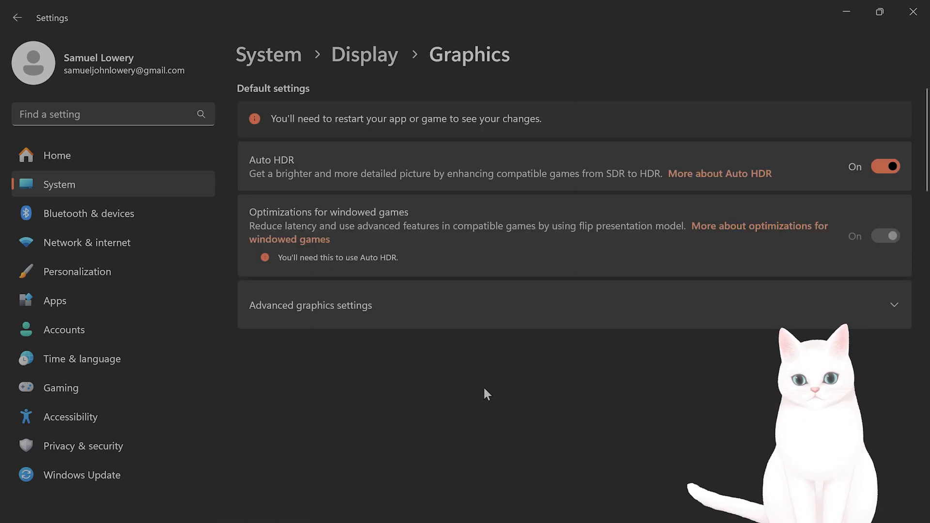
Expand Marvel's Spider-Man 2 in the app list to show its High Performance GPU preference.
scroll("down", 3)
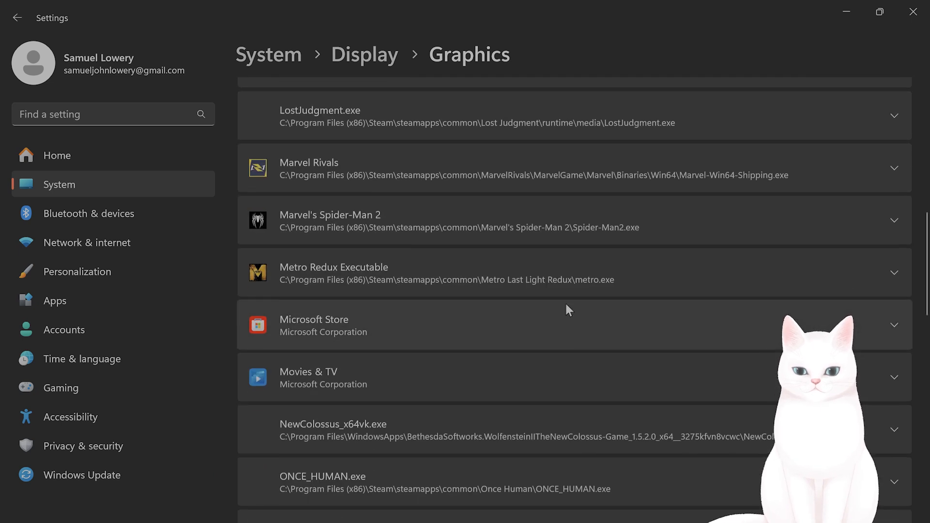
scroll("down", 3)
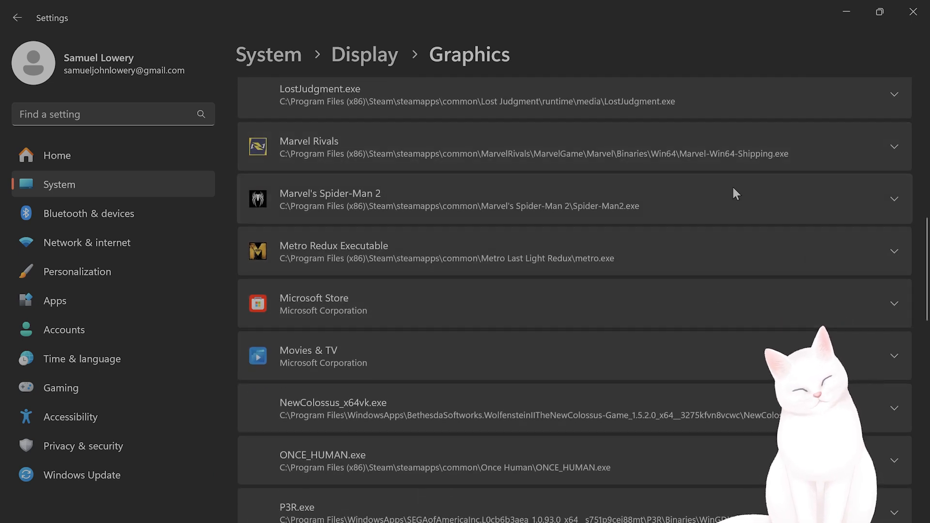
mouse_move(693, 236)
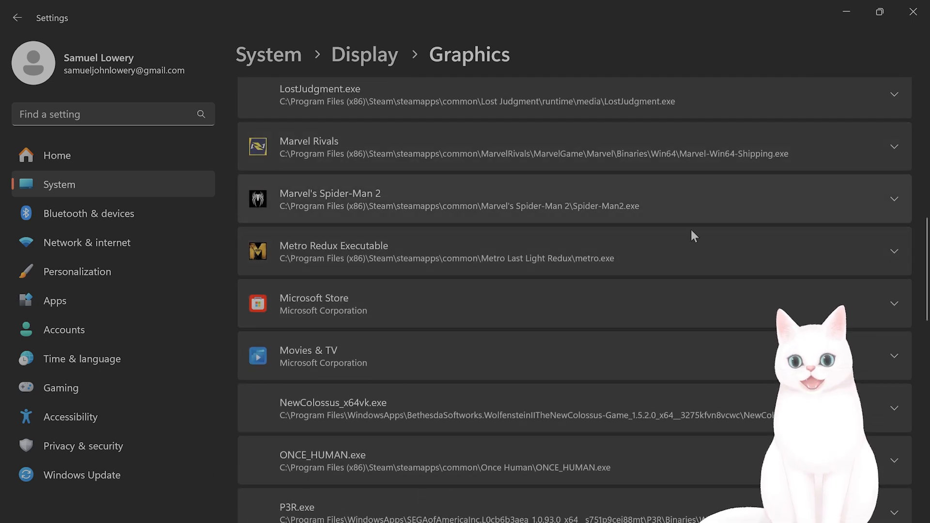
left_click(893, 199)
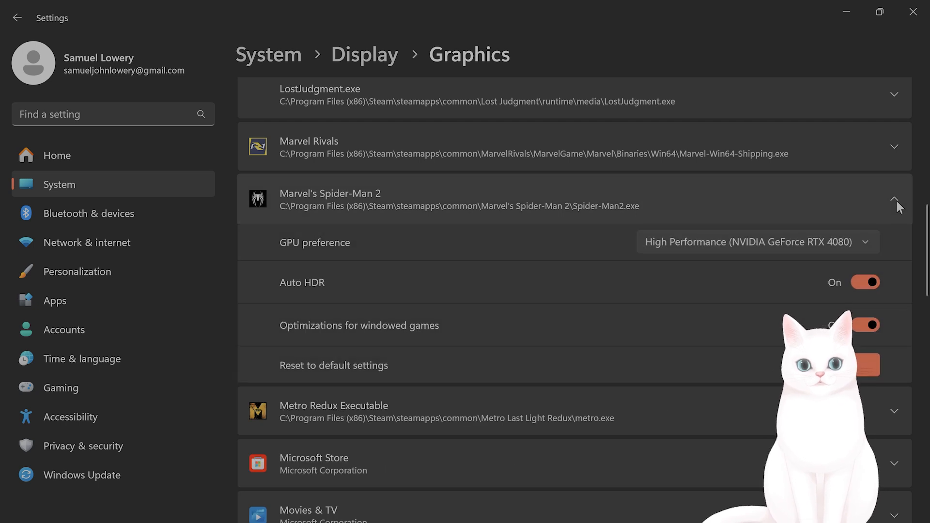
mouse_move(545, 260)
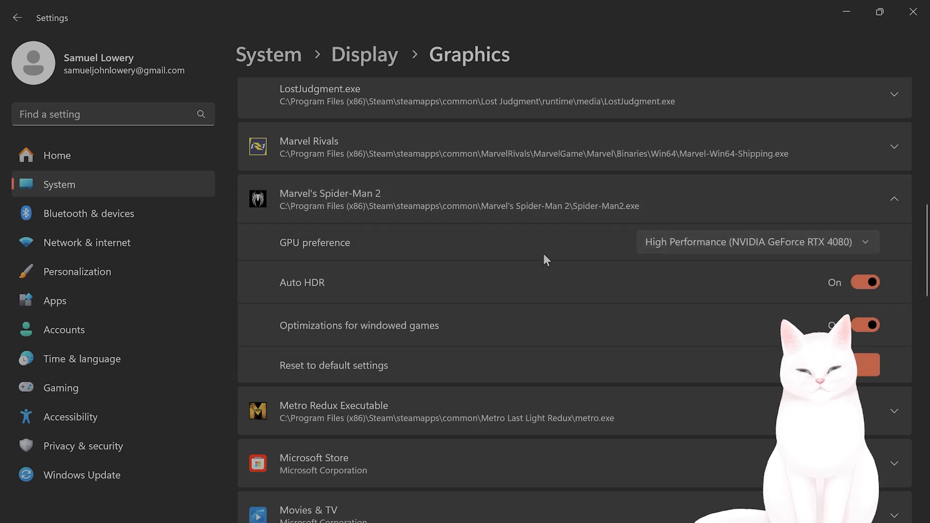
left_click(756, 241)
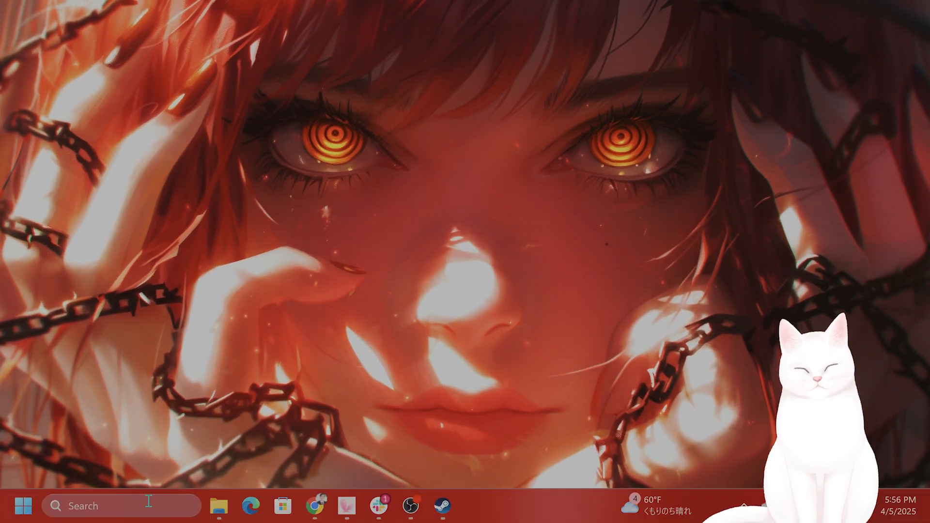
Launch the Settings app from a taskbar search for 'settings'.
type("settings")
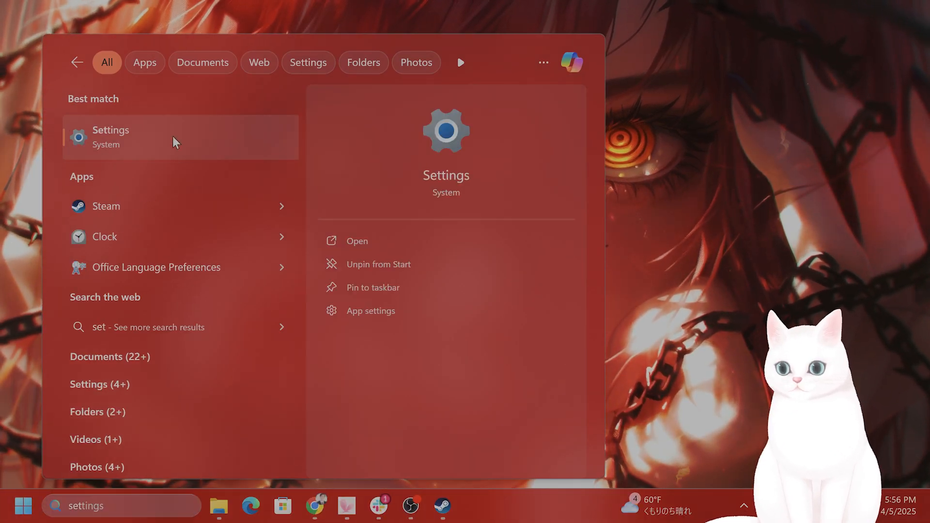
left_click(110, 136)
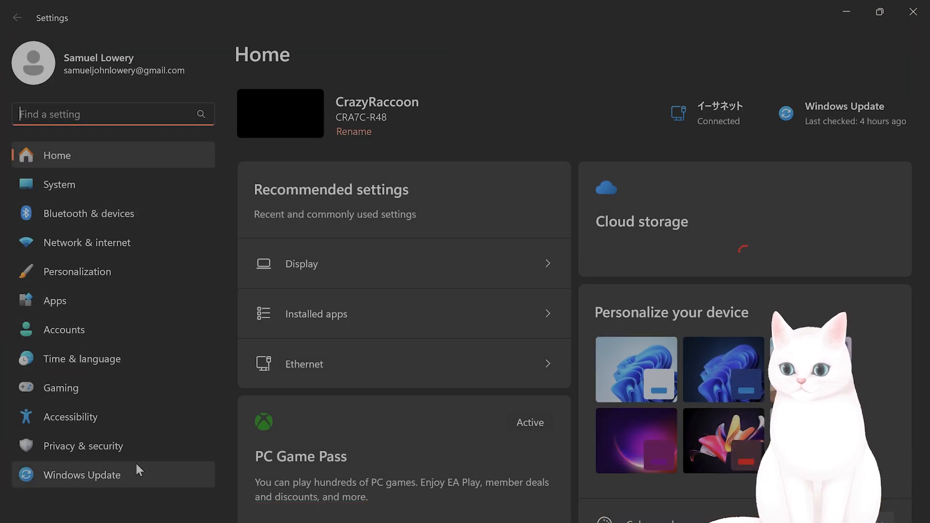
Go to System > About and scroll to Windows 11 Home version 24H2 specifications.
left_click(59, 184)
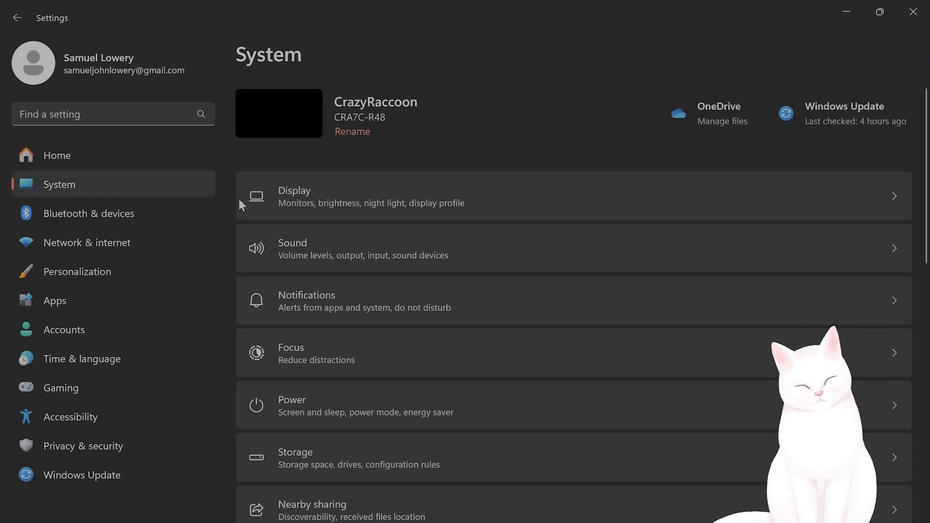
scroll("down", 3)
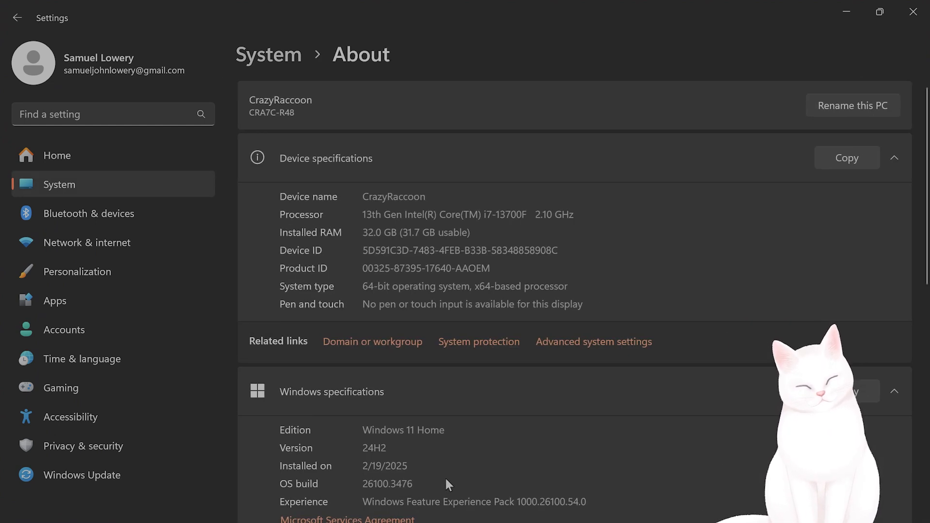
mouse_move(606, 283)
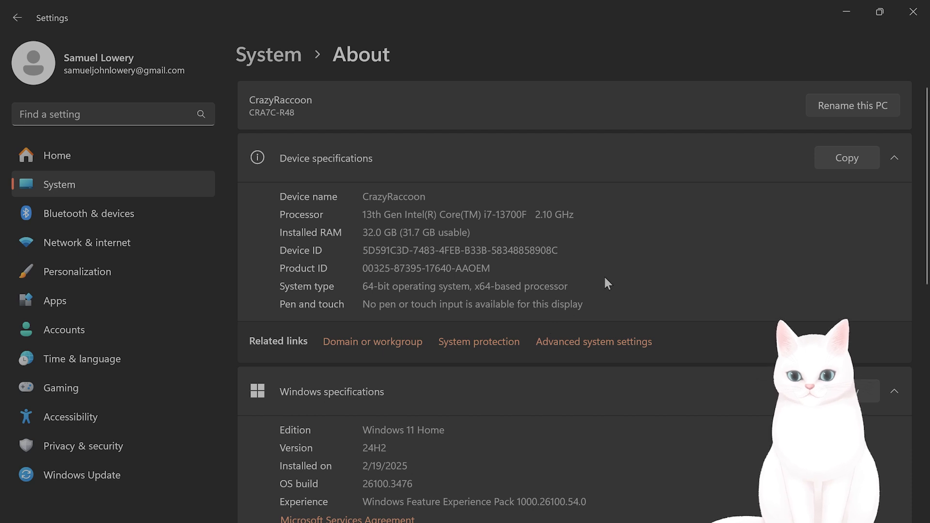
scroll("down", 3)
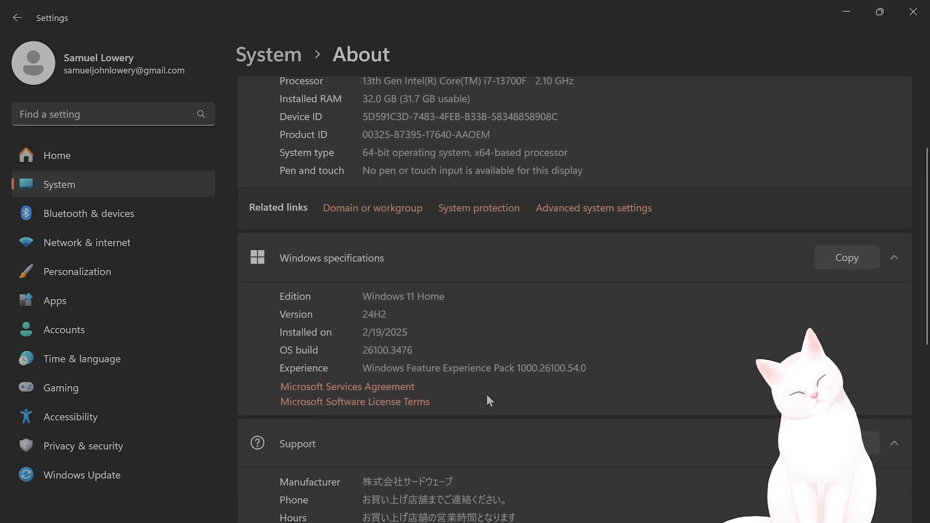